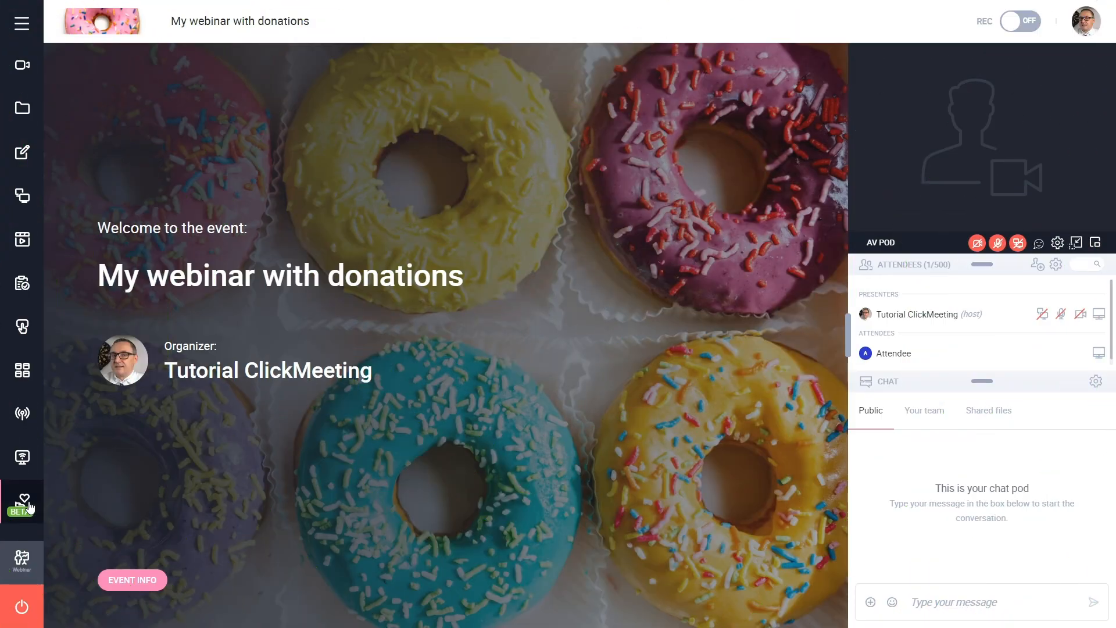
- Bring up the Donate (BETA) banner setup from the webinar room sidebar
click(22, 500)
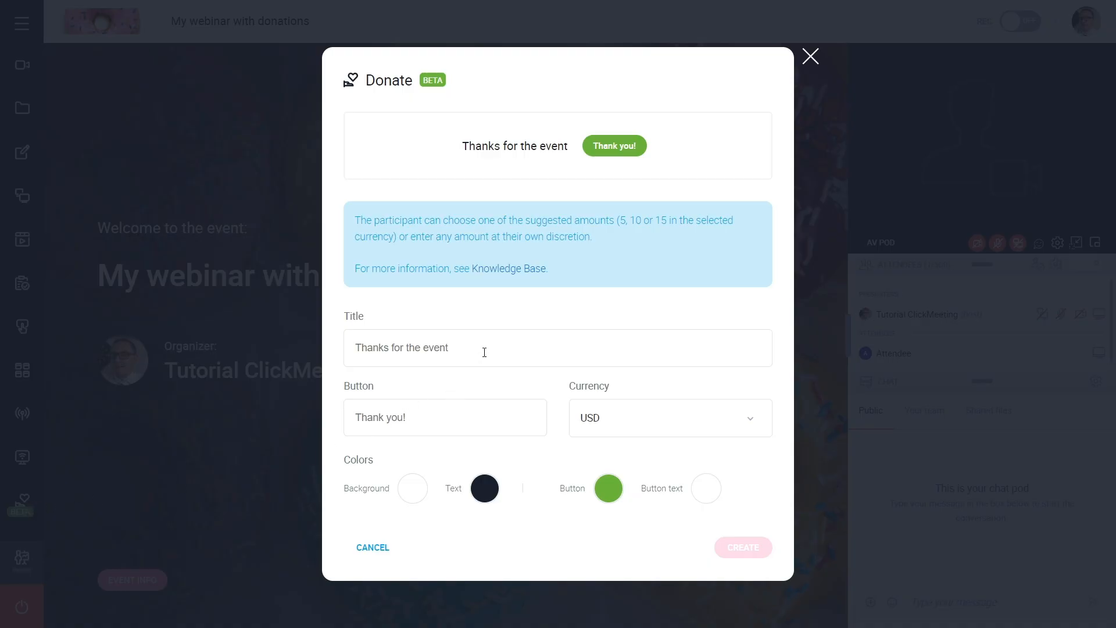
- Create a banner titled 'Buy me a donut' with a blue 'Sure!' button in USD
text(Buy me a donut)
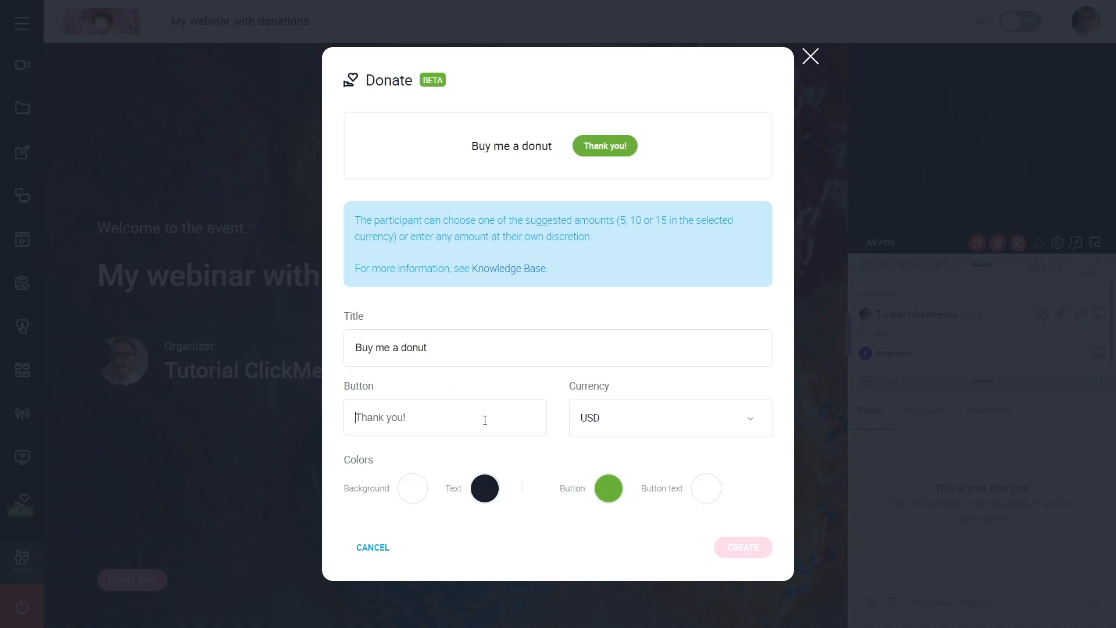
text(Sure!)
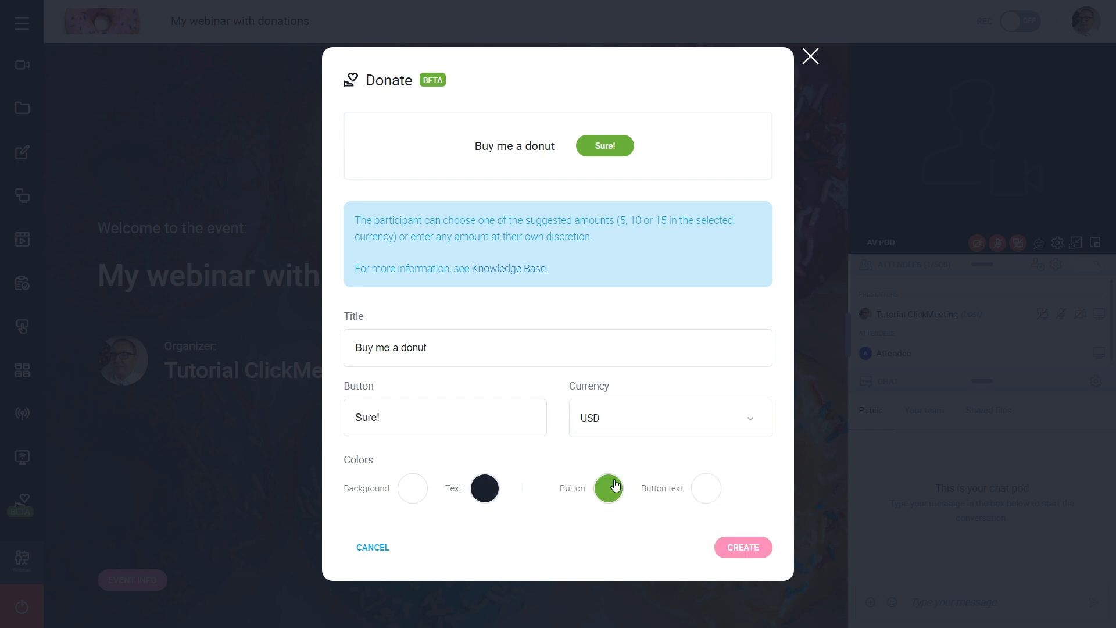
click(608, 488)
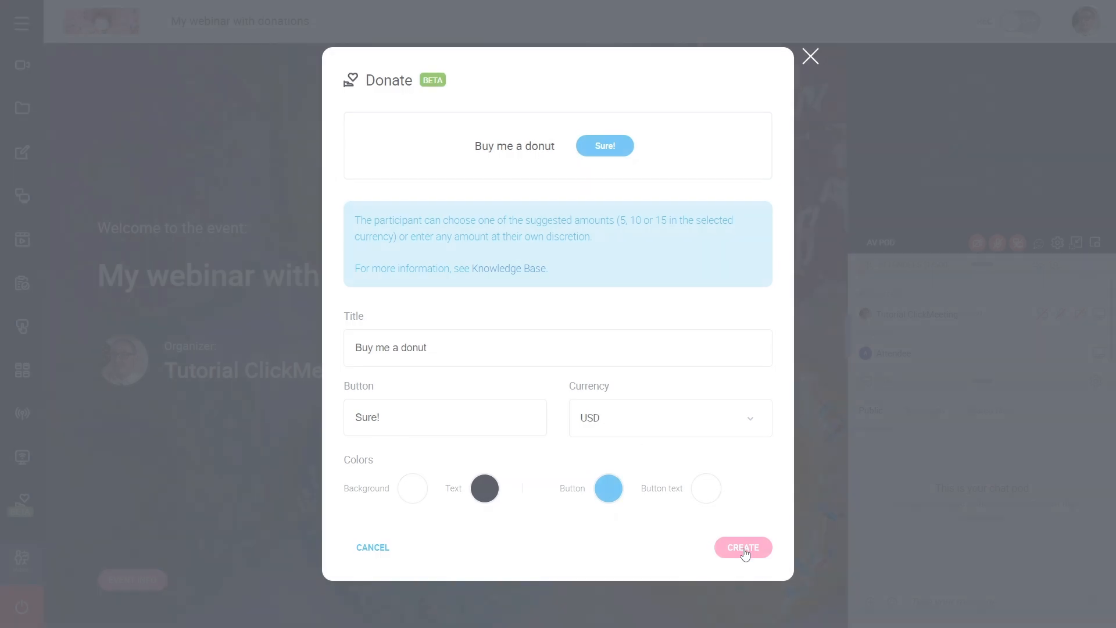
click(742, 548)
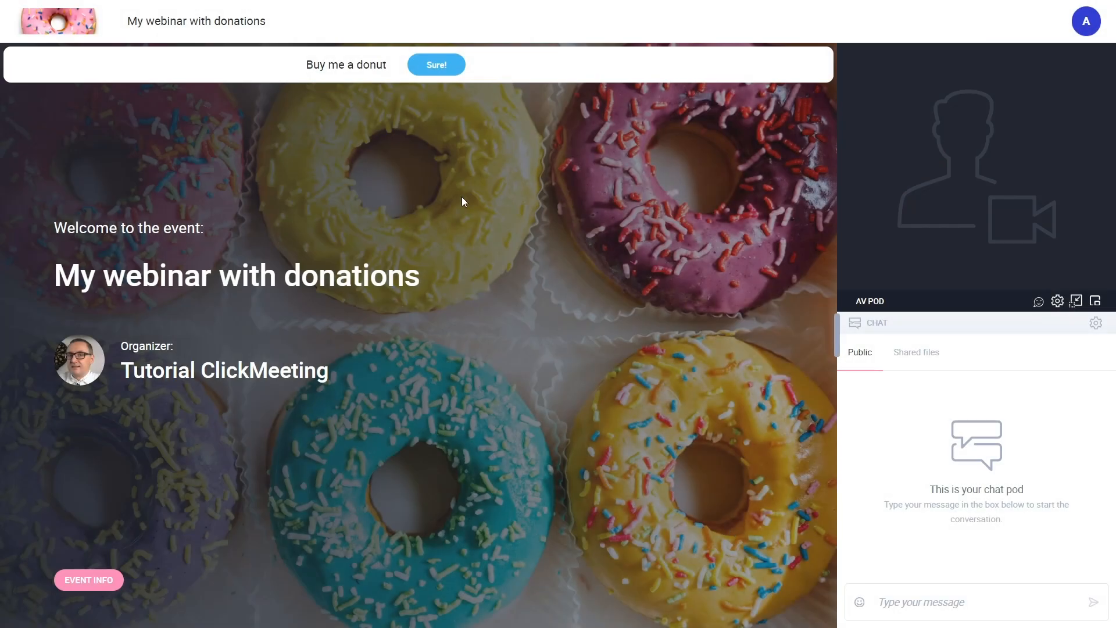
- As an attendee, choose 'Sure!' on the banner and pay an own amount of 20 USD
click(435, 64)
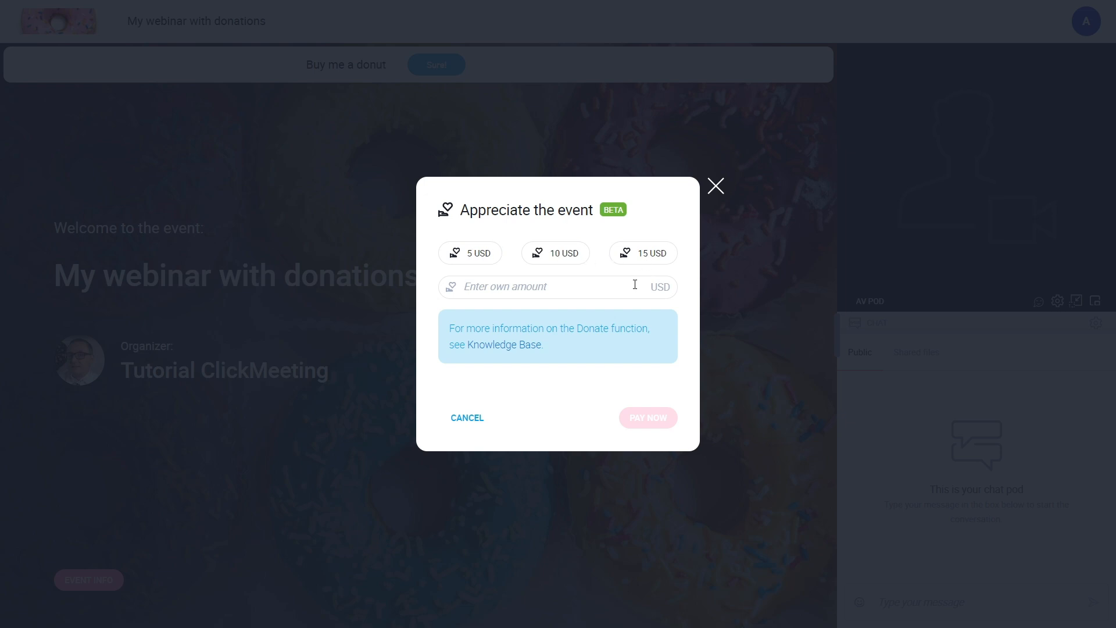
text(20)
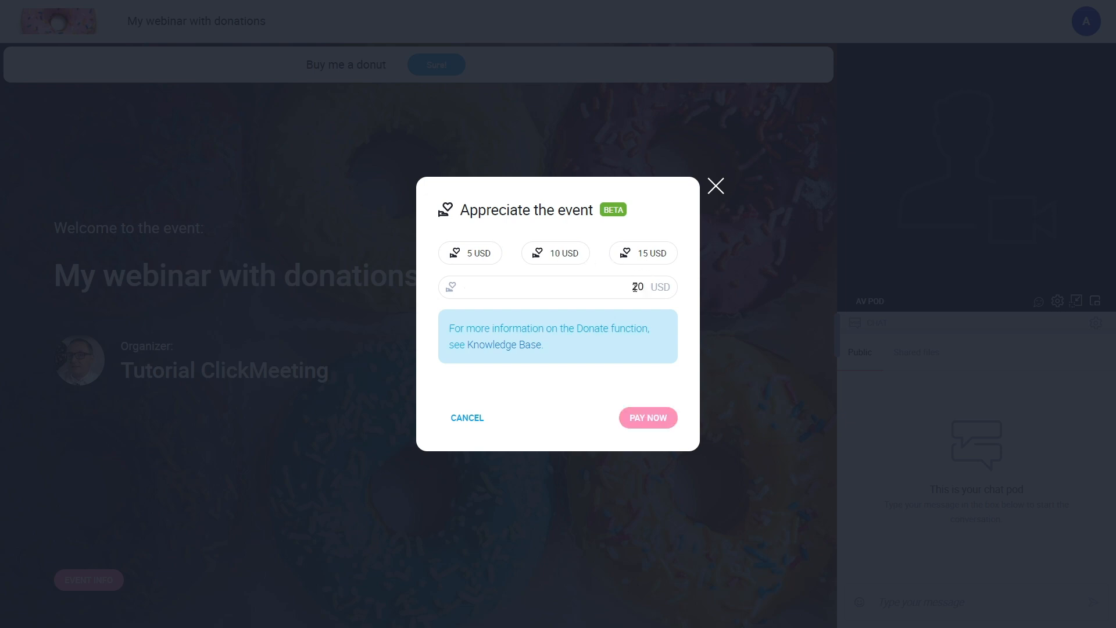
click(646, 417)
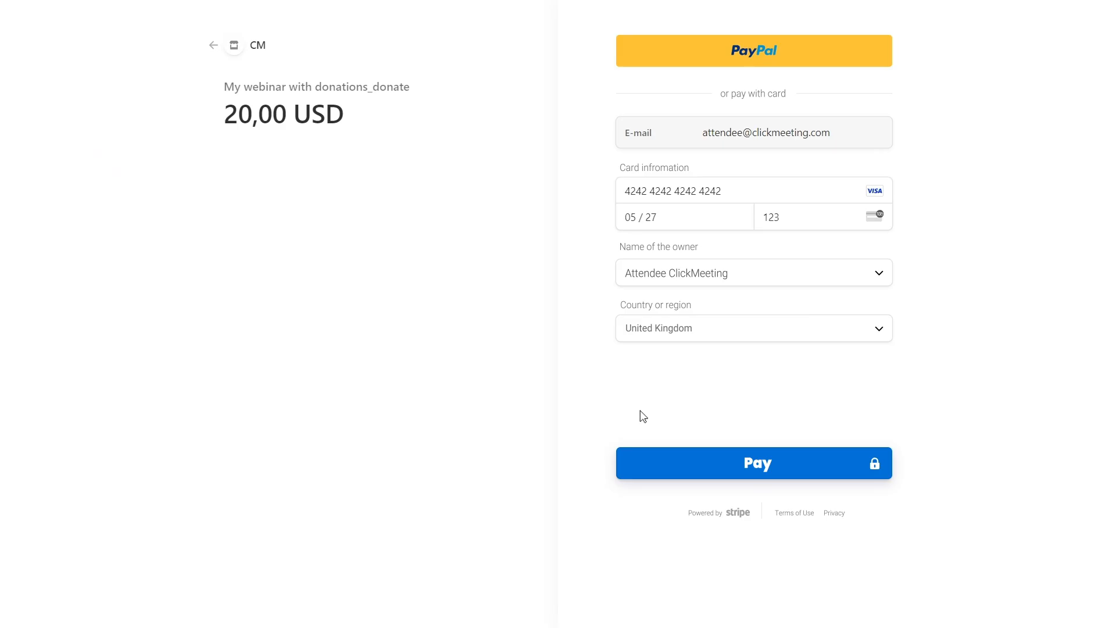
mouse_move(620, 299)
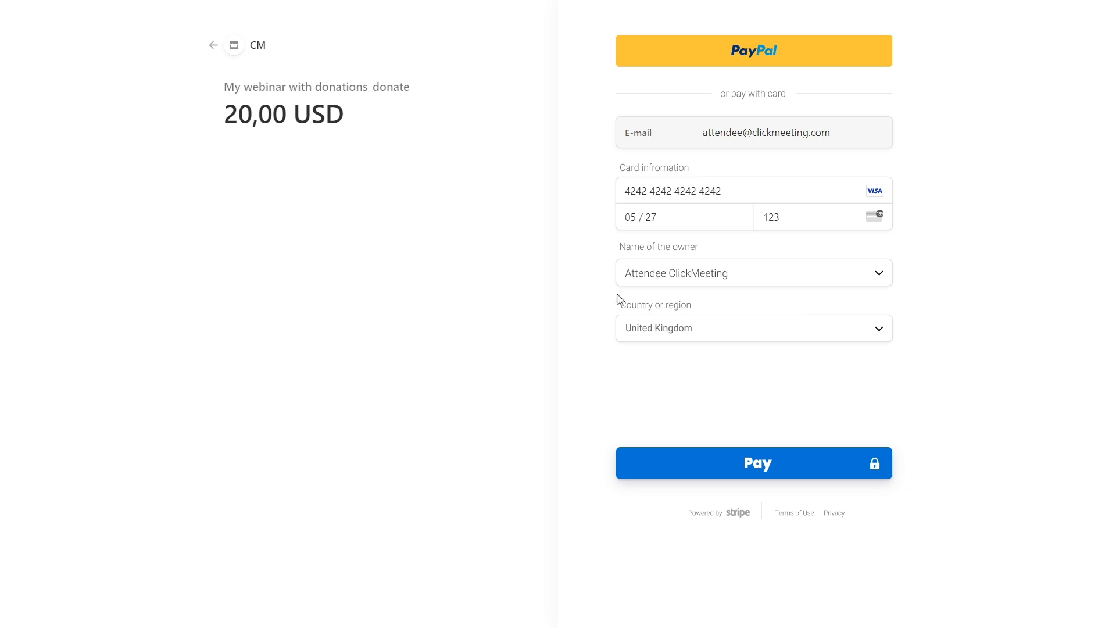
mouse_move(593, 137)
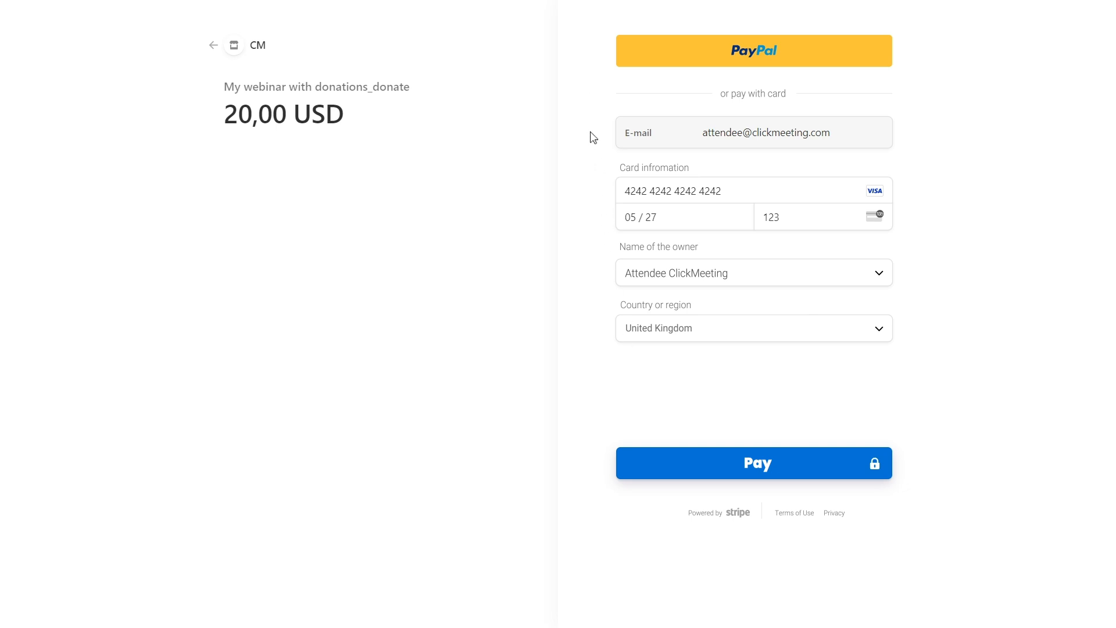
- Submit the prefilled 20,00 USD card payment in Stripe Checkout
click(753, 462)
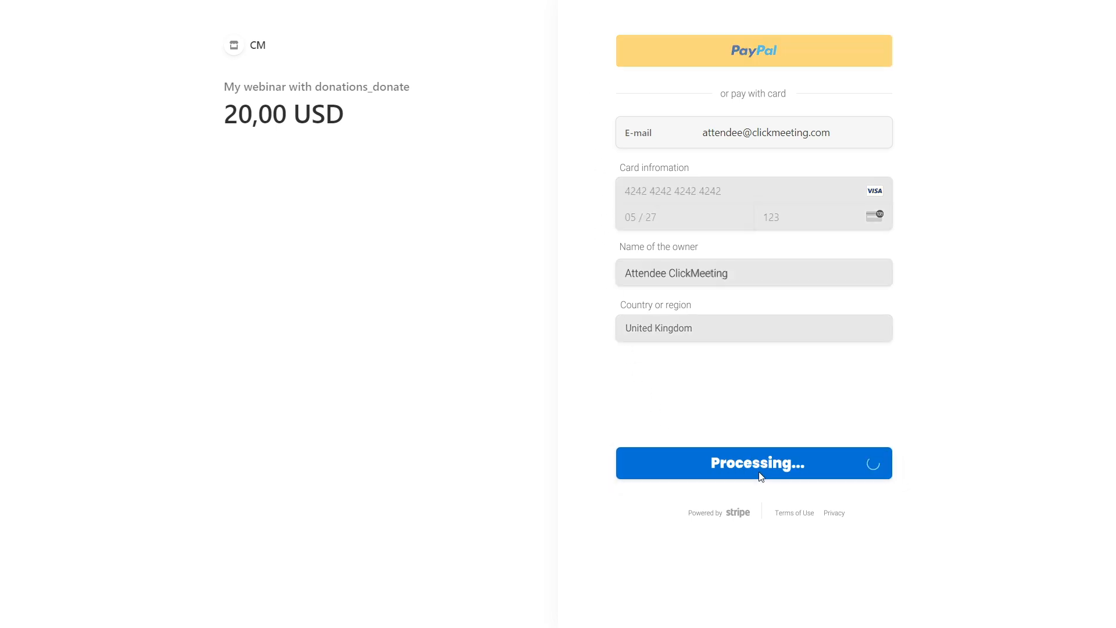